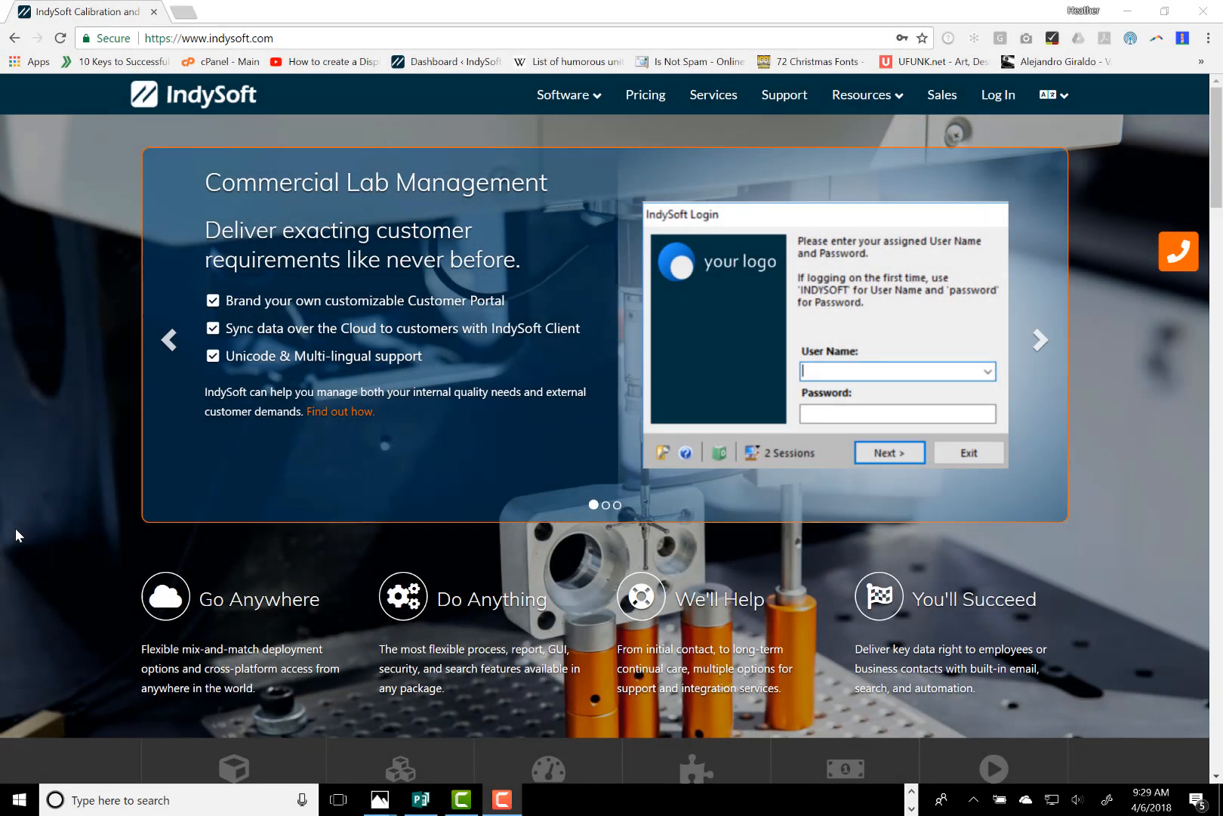
mouse_move(30, 539)
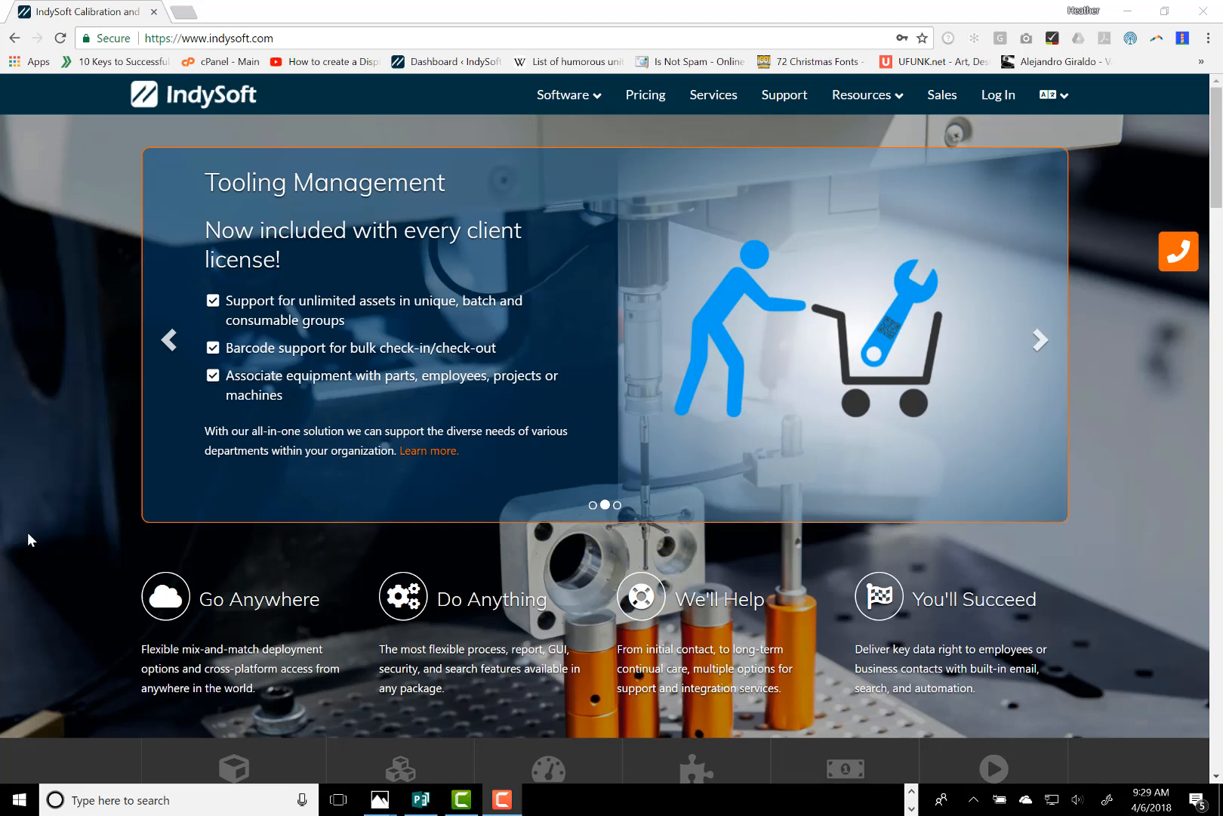
mouse_move(272, 397)
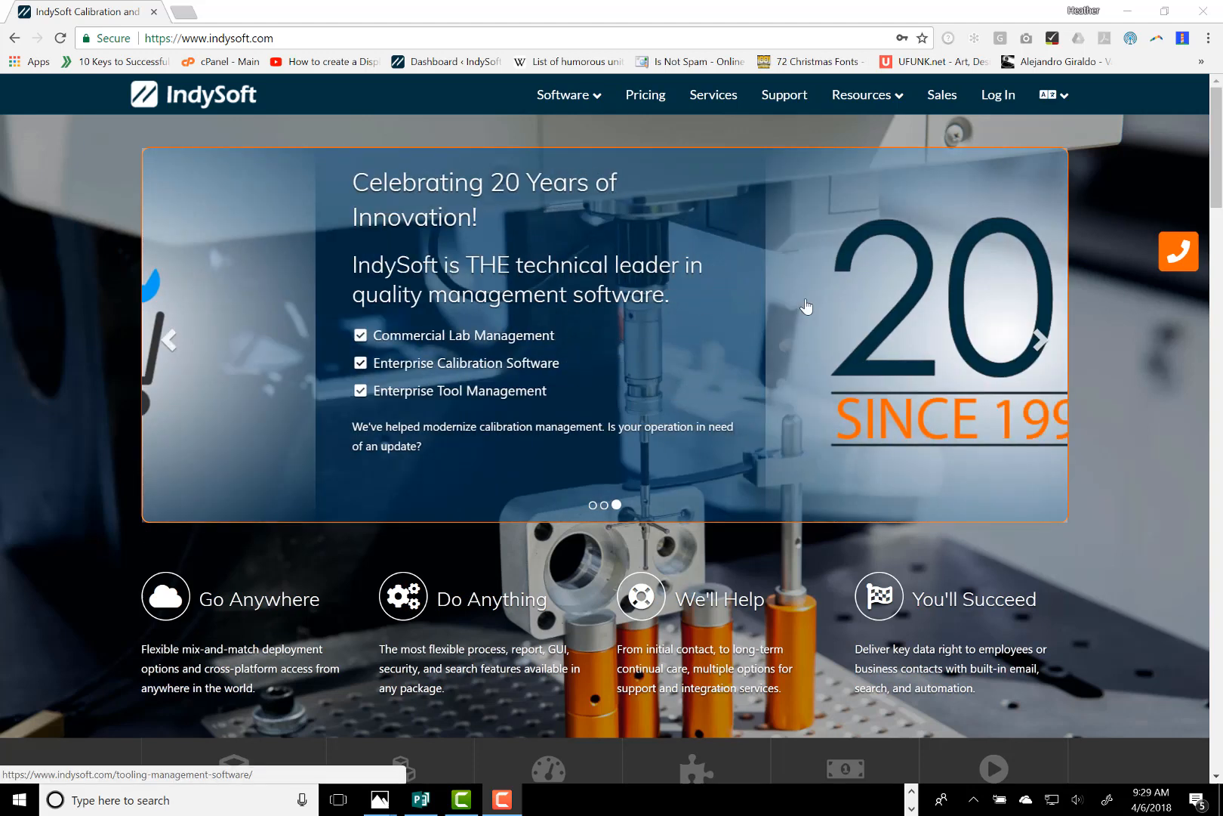
Sign in to the customer portal with the test account's email and password.
click(997, 95)
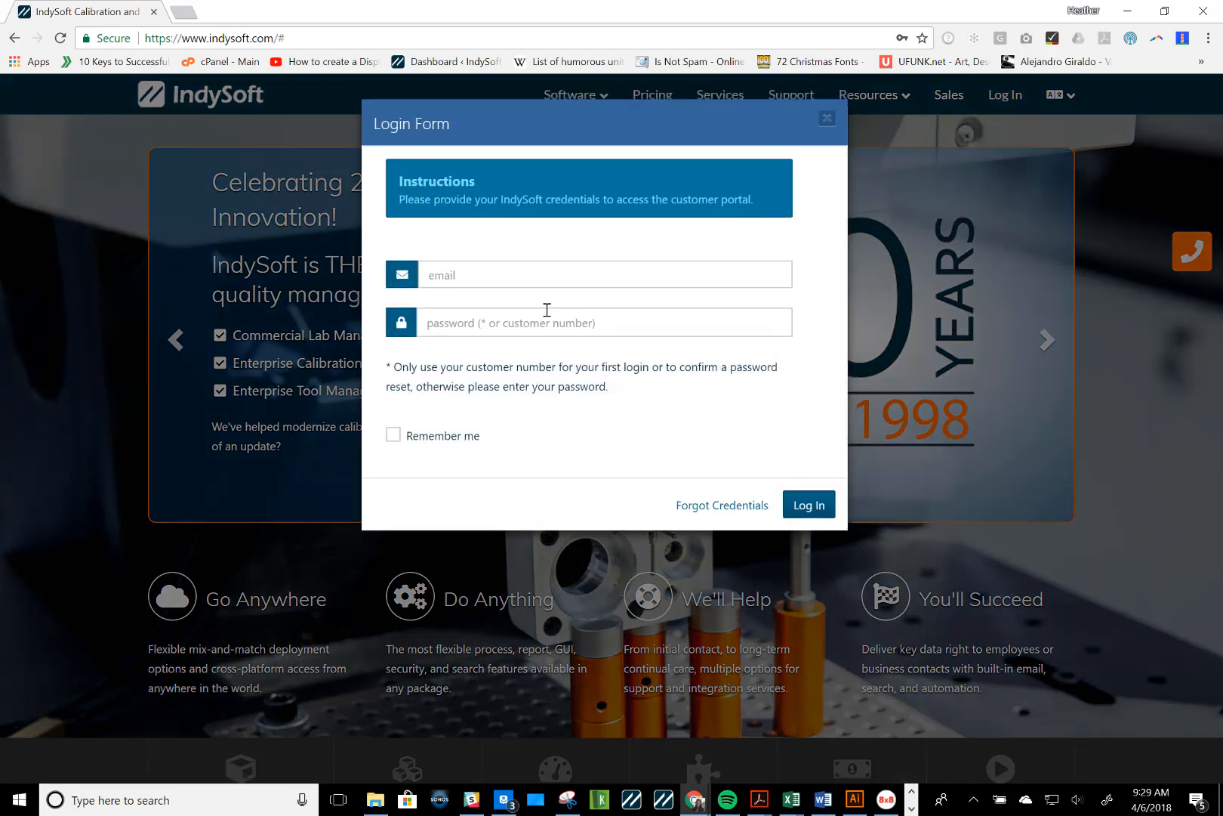
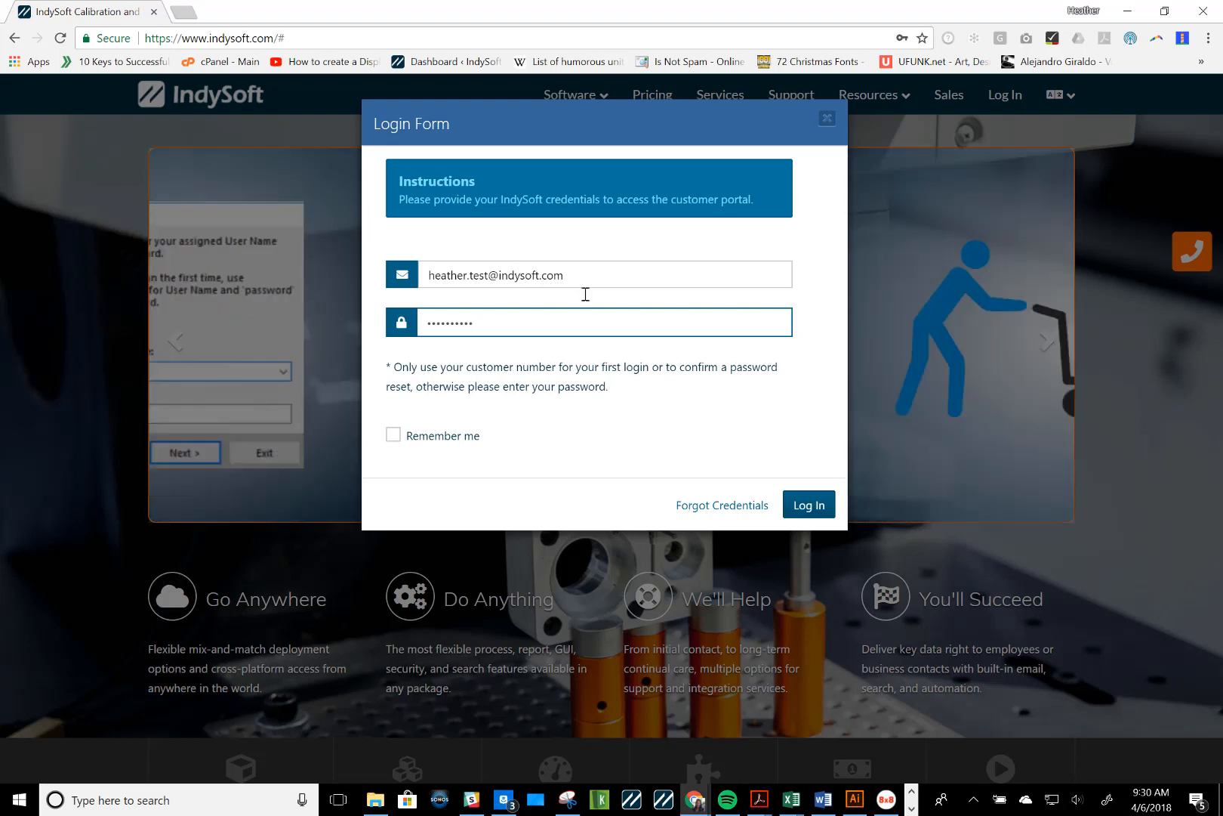
click(808, 504)
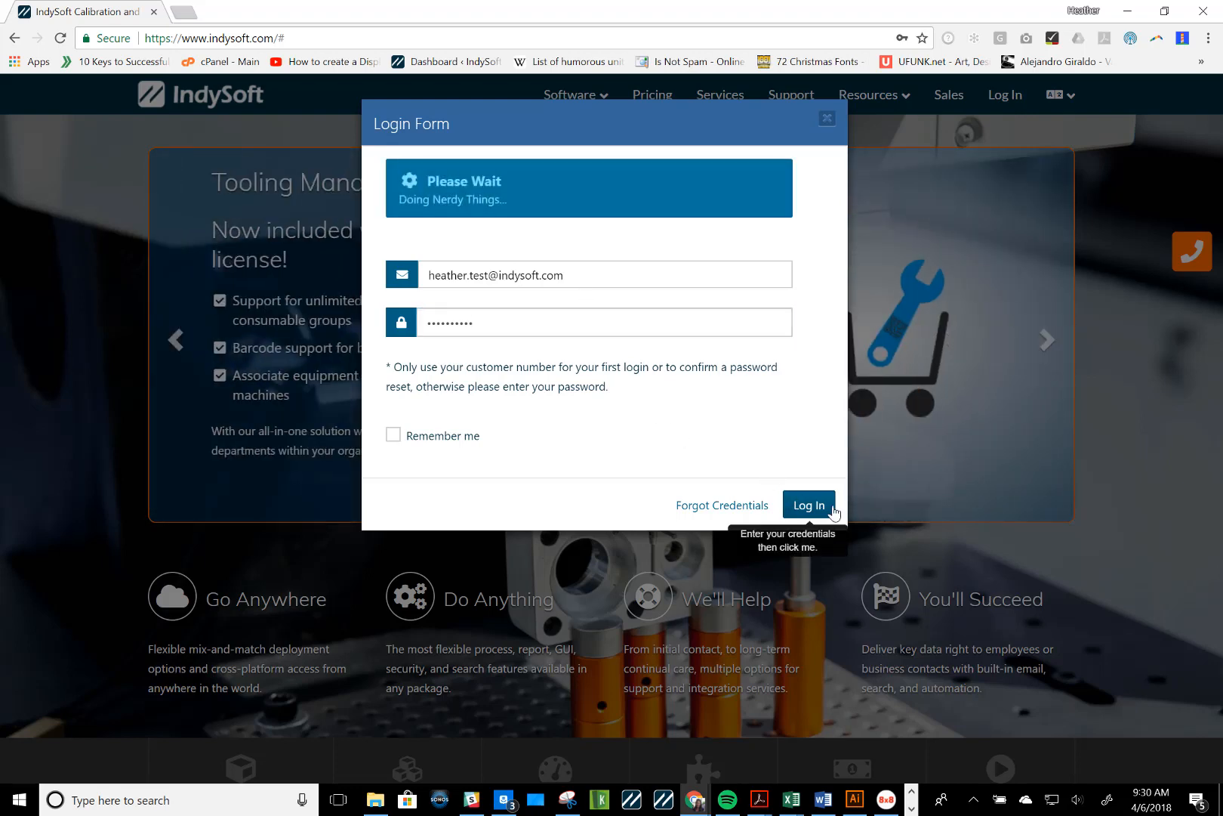
Complete the sign-in so the account bar shows license expiry and support hours.
click(808, 504)
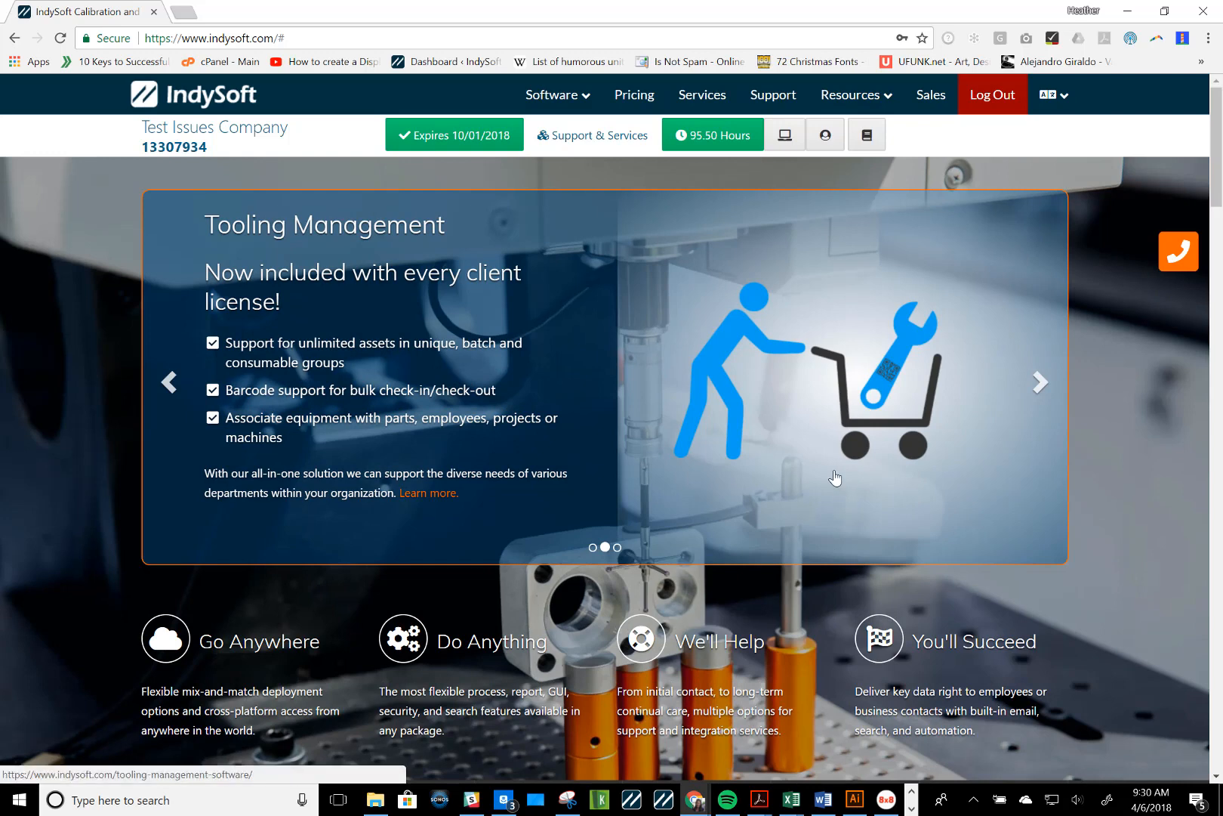
mouse_move(652, 418)
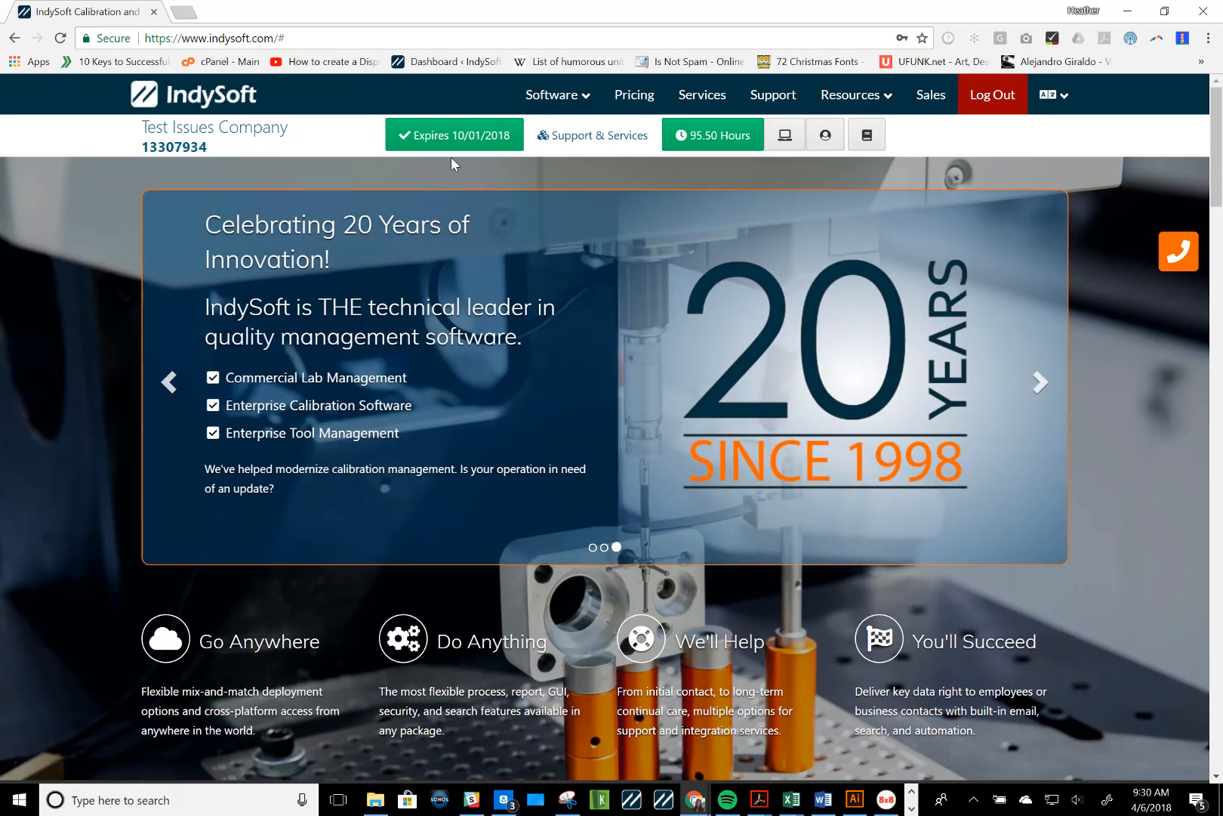
mouse_move(464, 192)
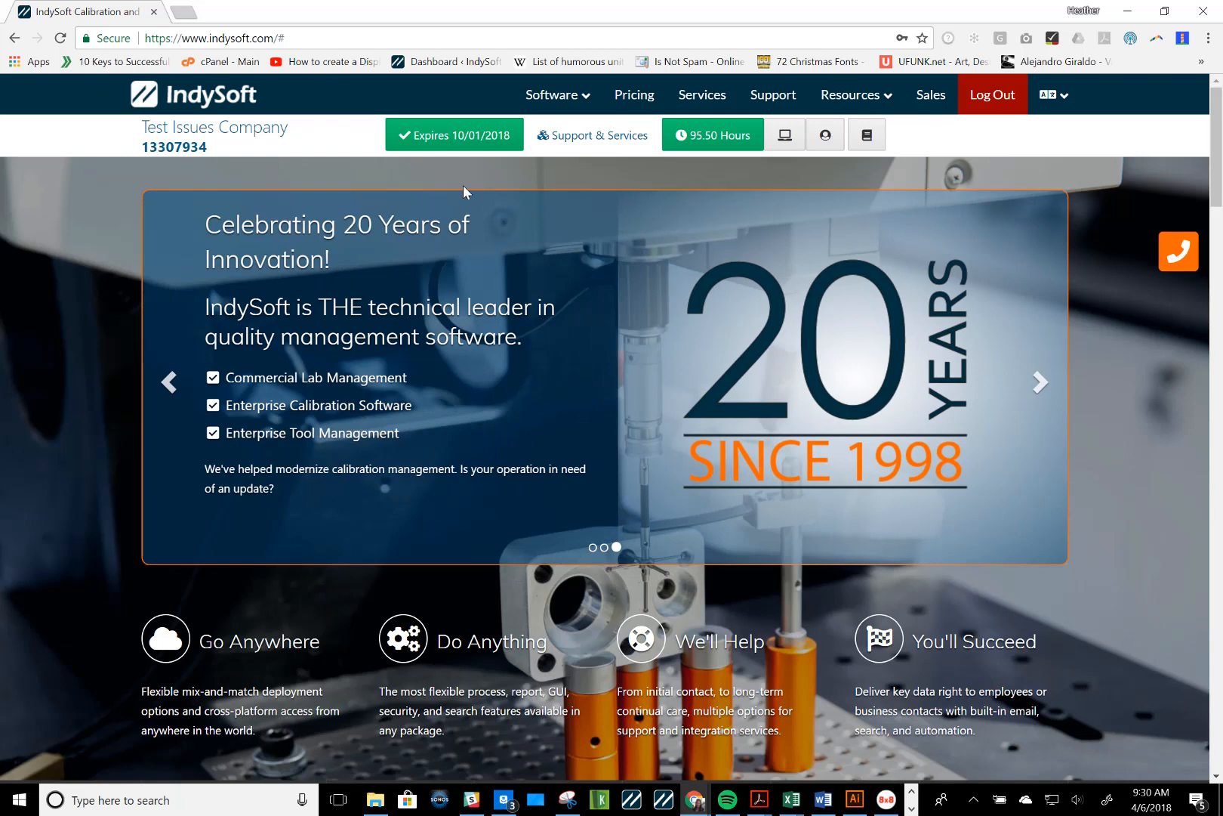
mouse_move(719, 186)
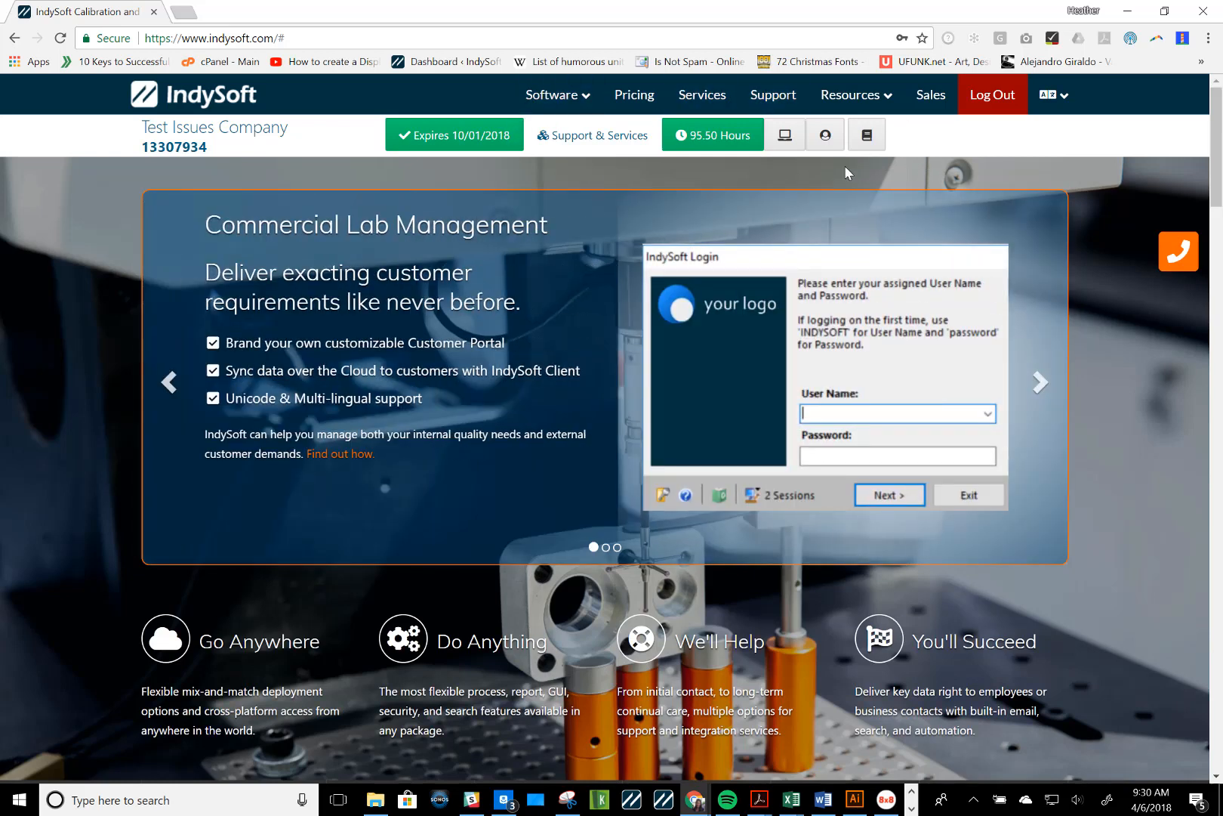
mouse_move(786, 133)
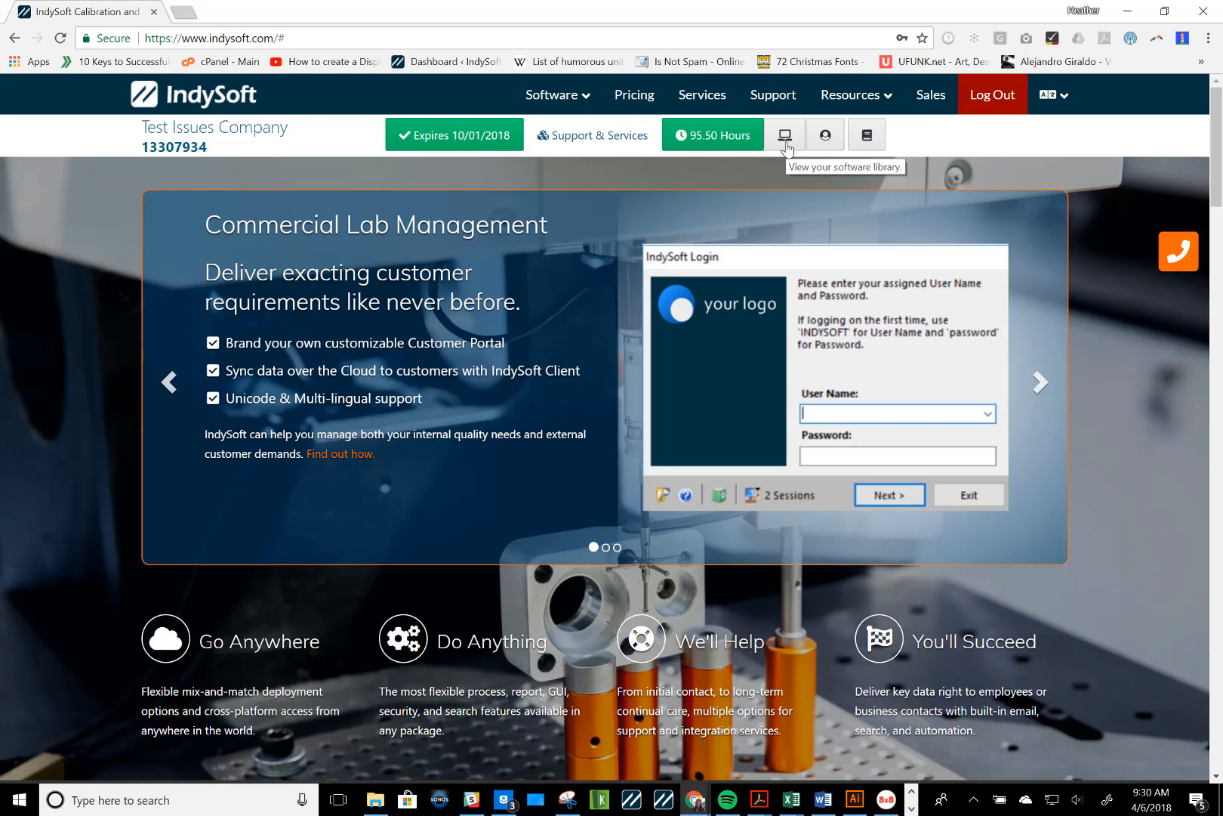
Show the release notes for IndySoft Client 2-Tier MultiUser from Purchased Software.
click(786, 133)
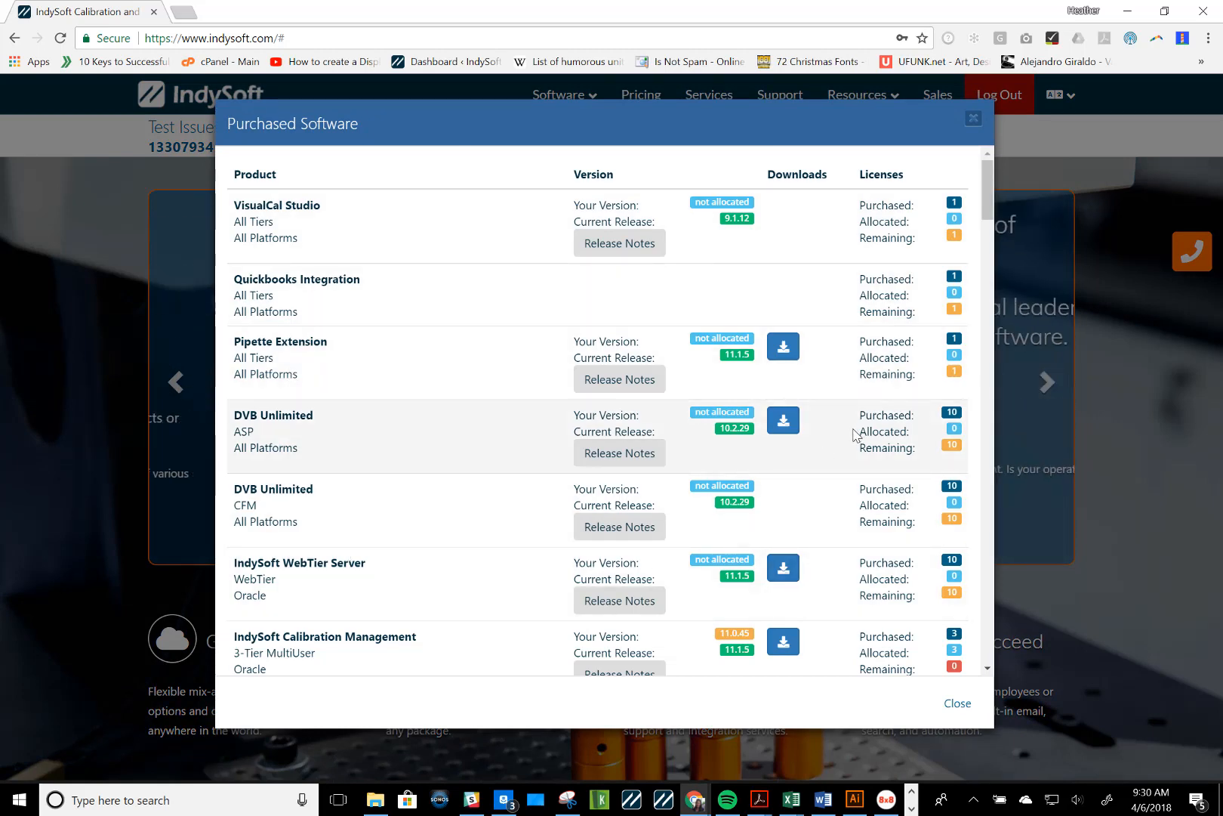
scroll(down, 3)
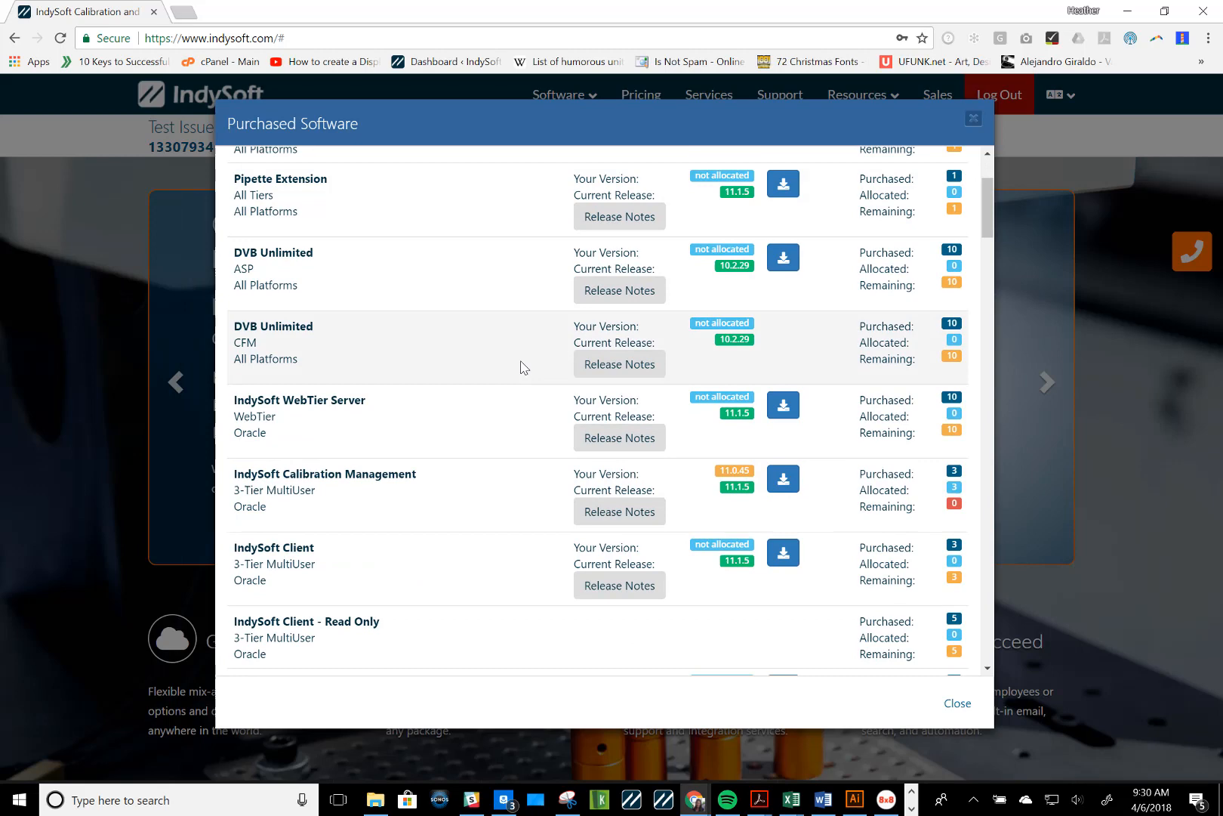
scroll(down, 3)
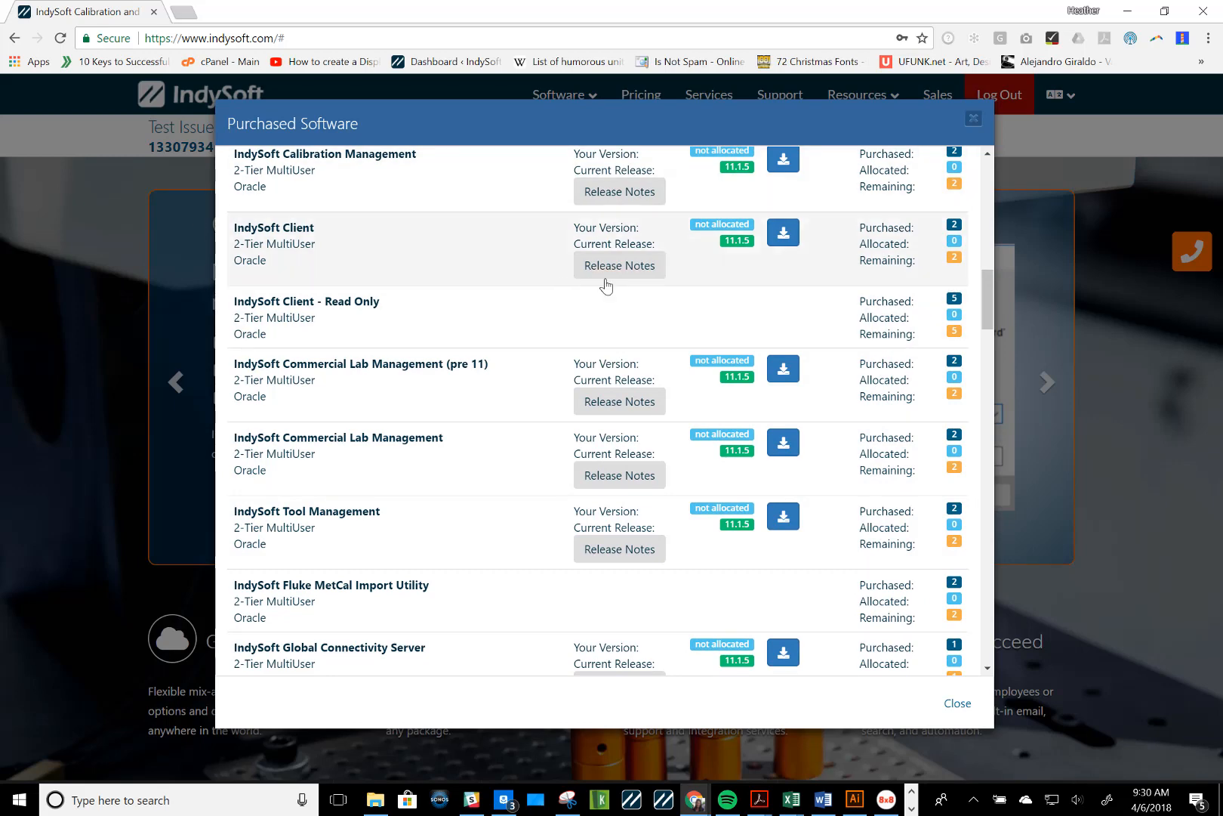
mouse_move(620, 266)
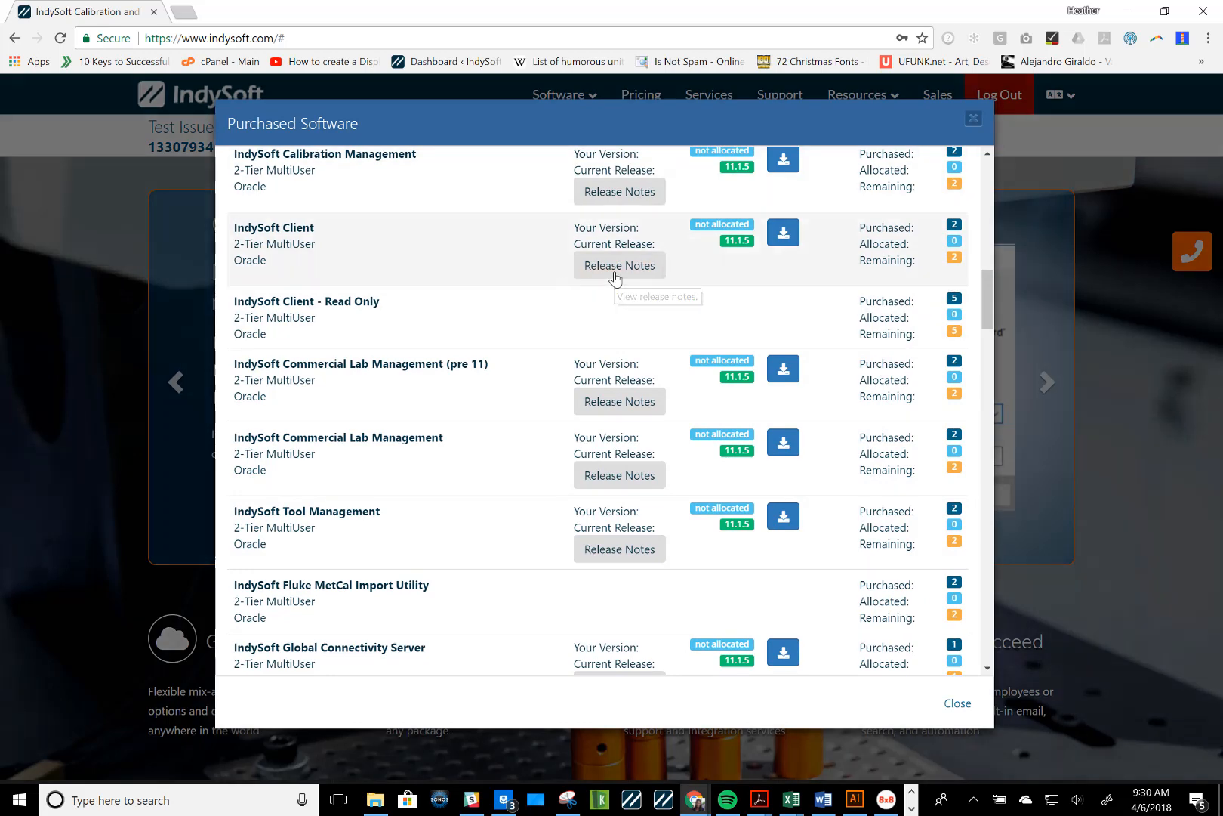
click(618, 264)
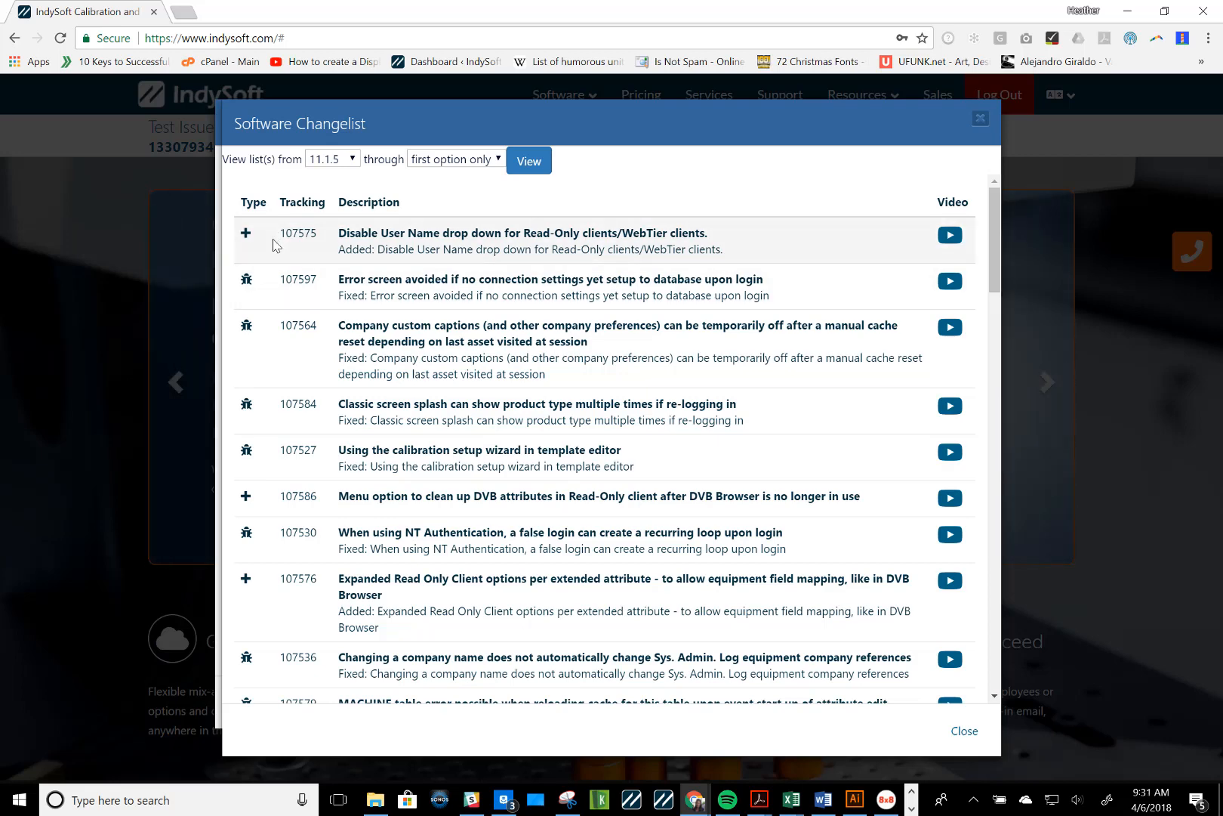
mouse_move(367, 182)
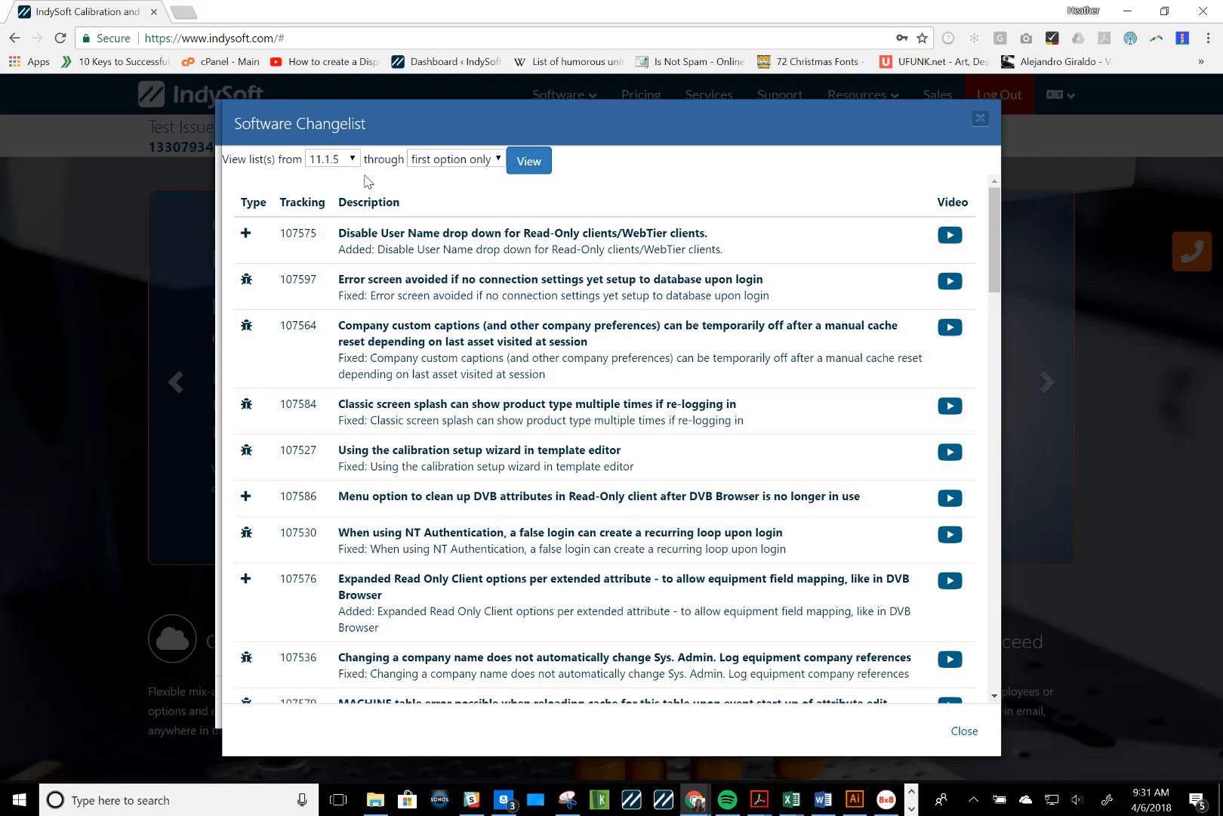
Expand the 'View list(s) from' starting-version choices in the Software Changelist.
click(331, 161)
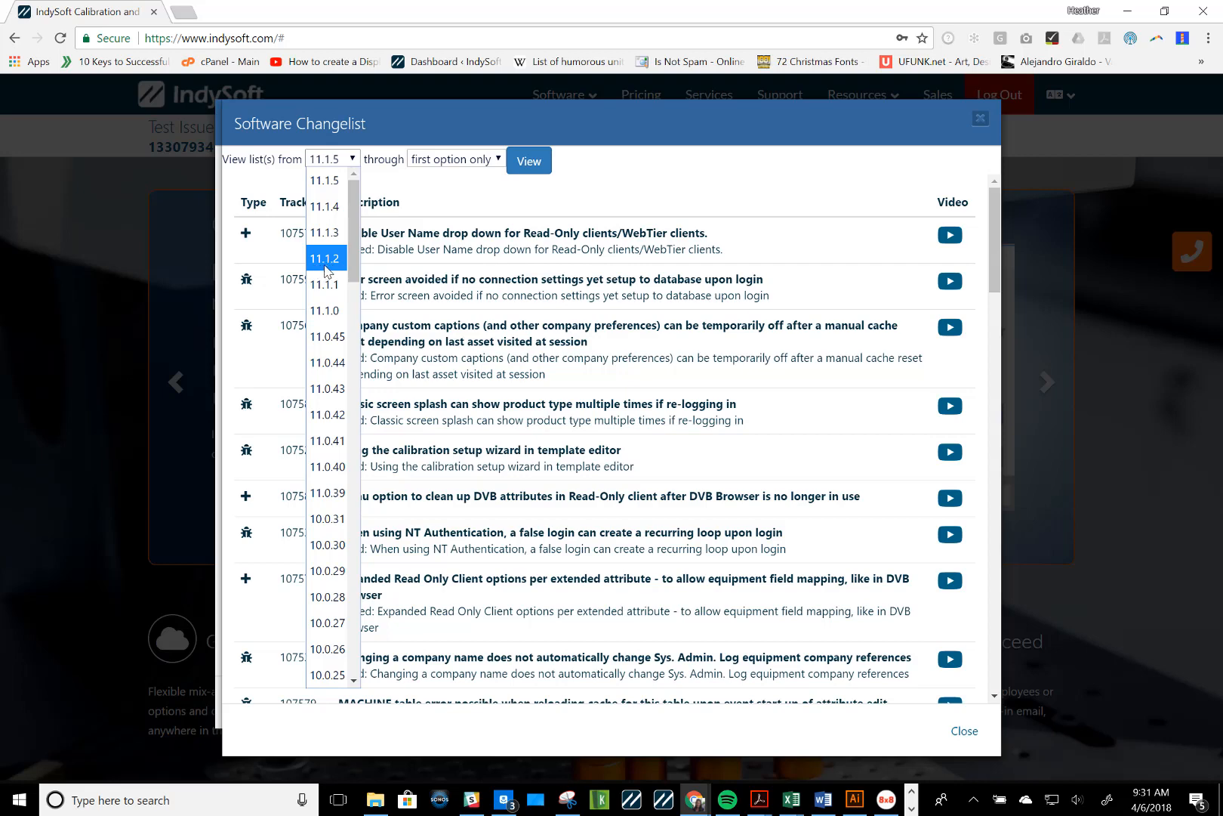
Filter the changelist to start from version 11.1.2 and view its entries.
click(323, 258)
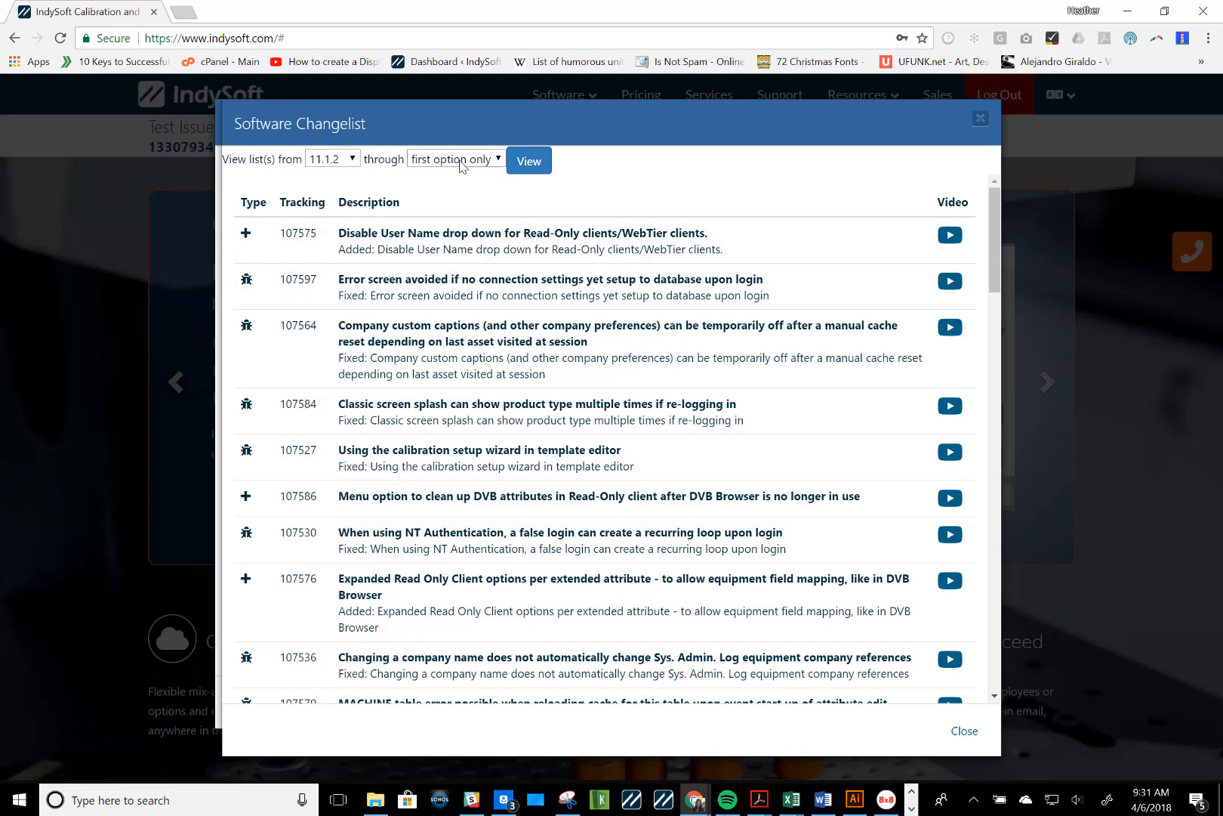
click(527, 161)
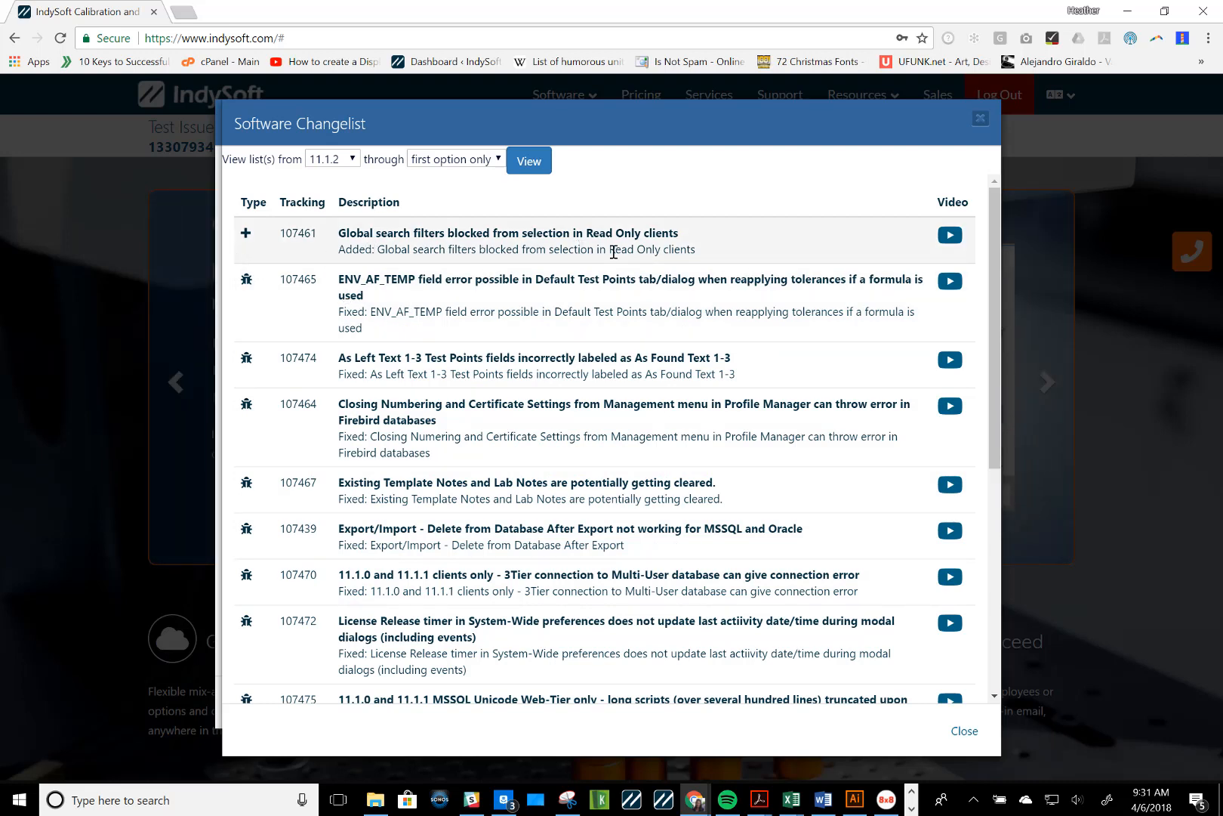
mouse_move(755, 261)
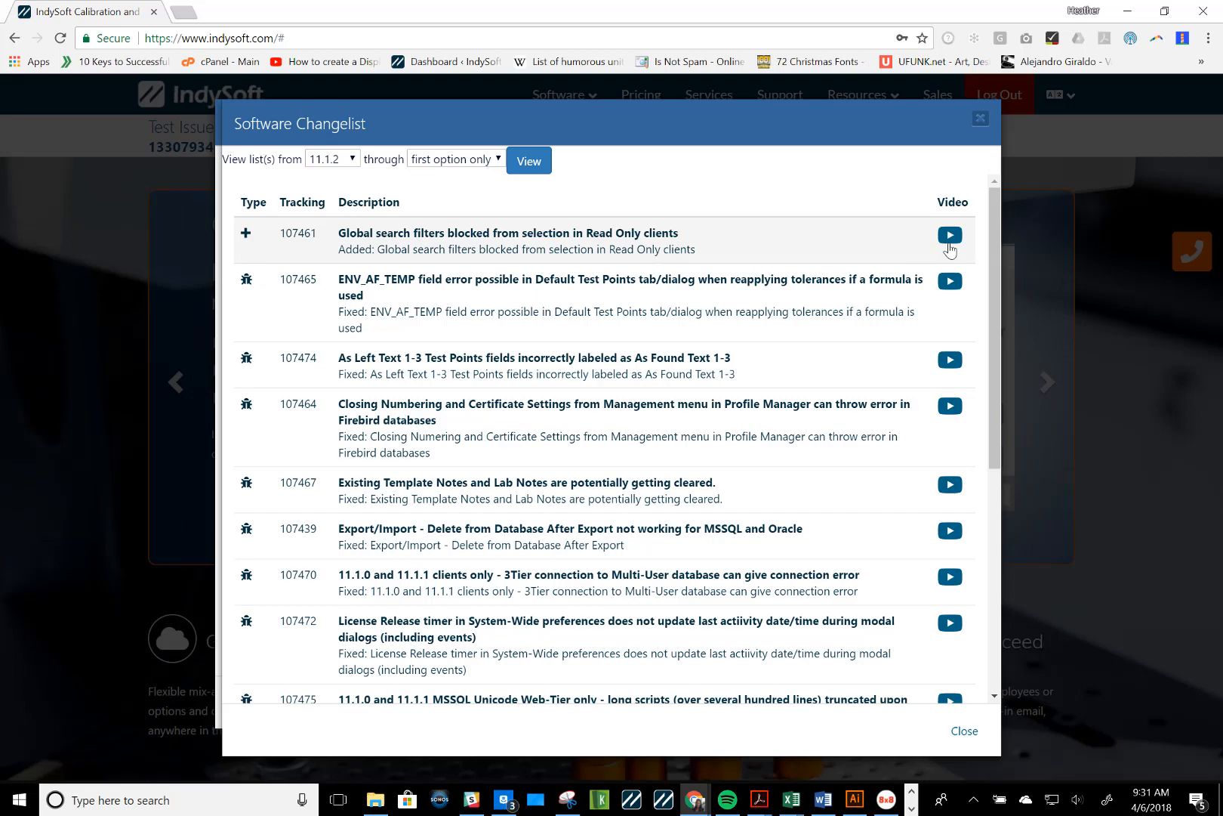
Play the explanation video for the Global search filters change (entry 107461), then pause it.
click(948, 234)
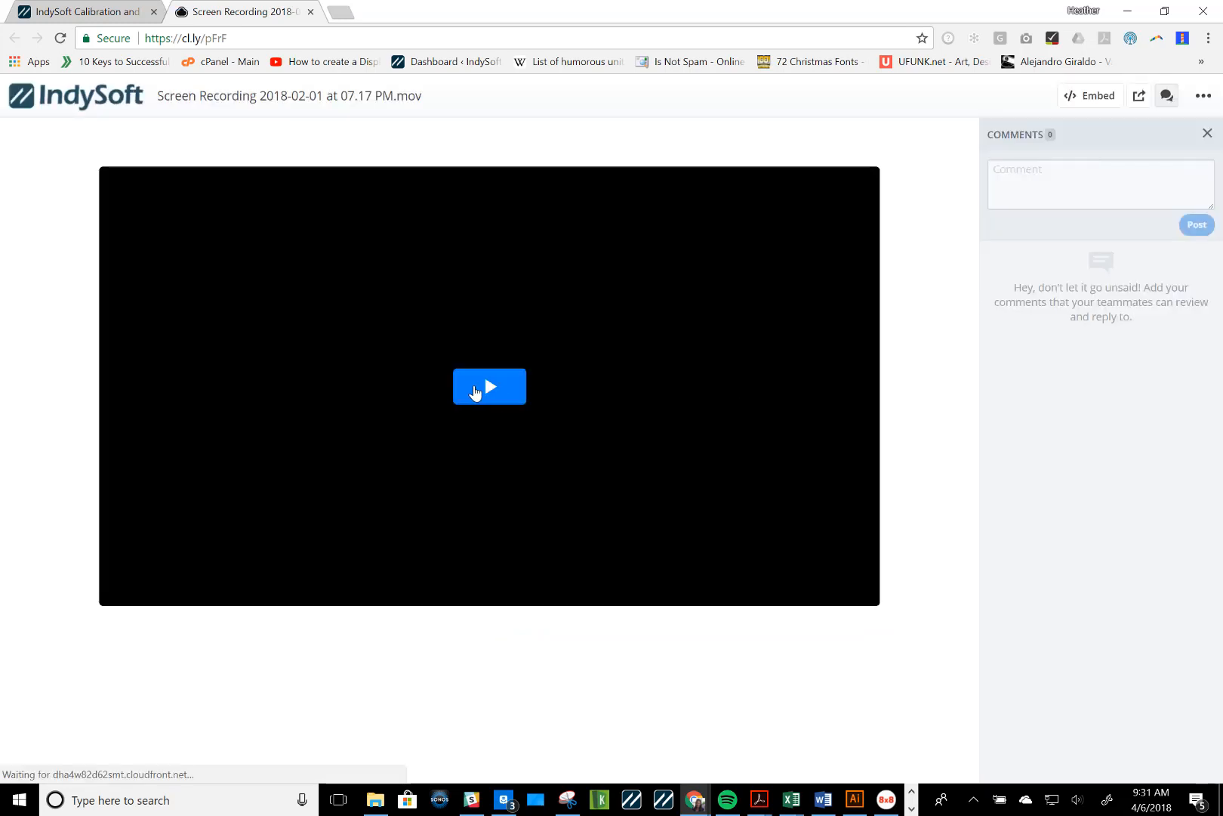
click(489, 385)
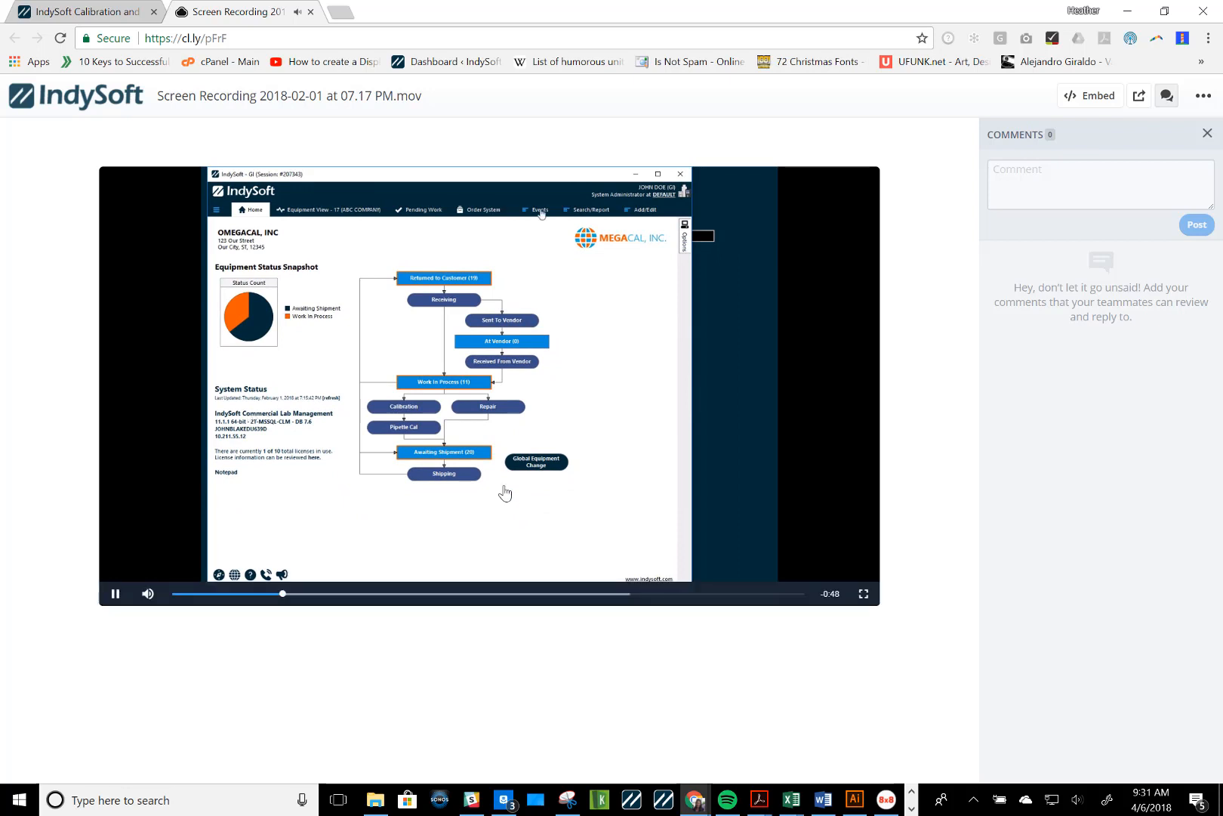
click(591, 208)
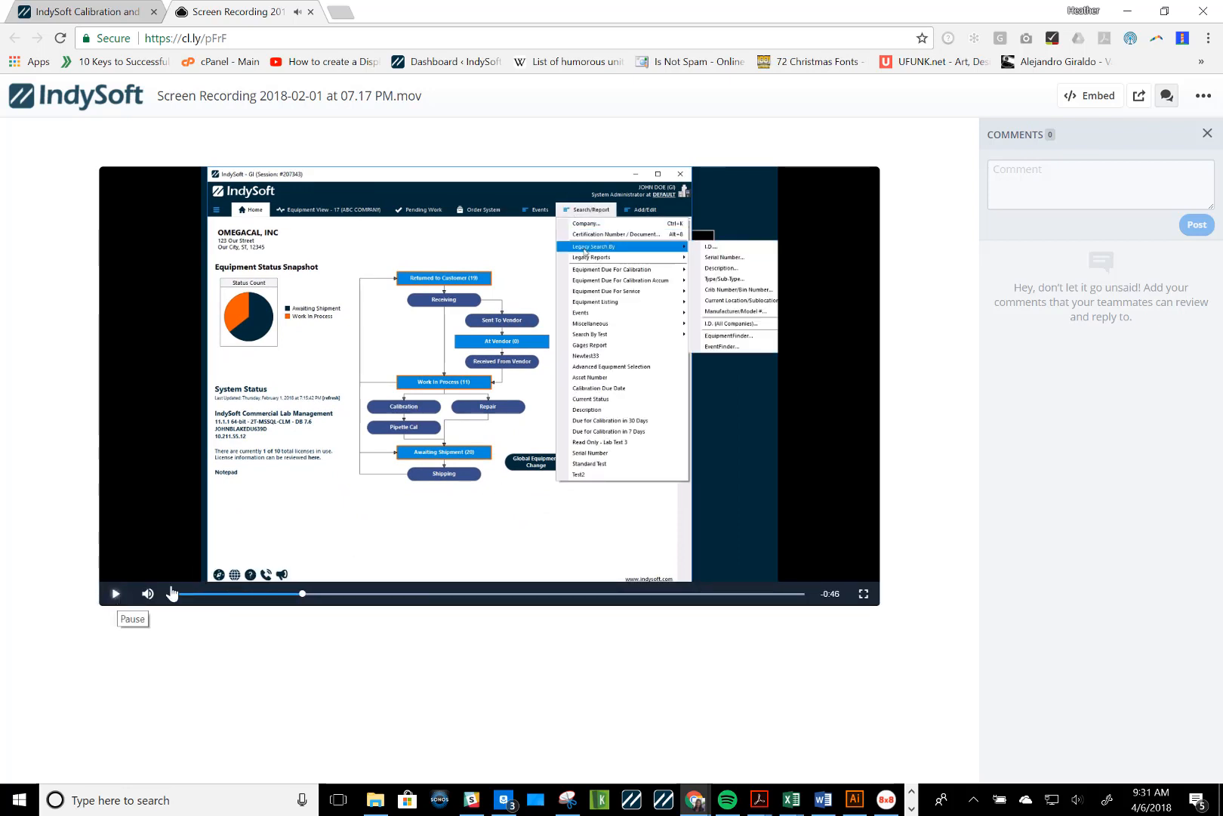